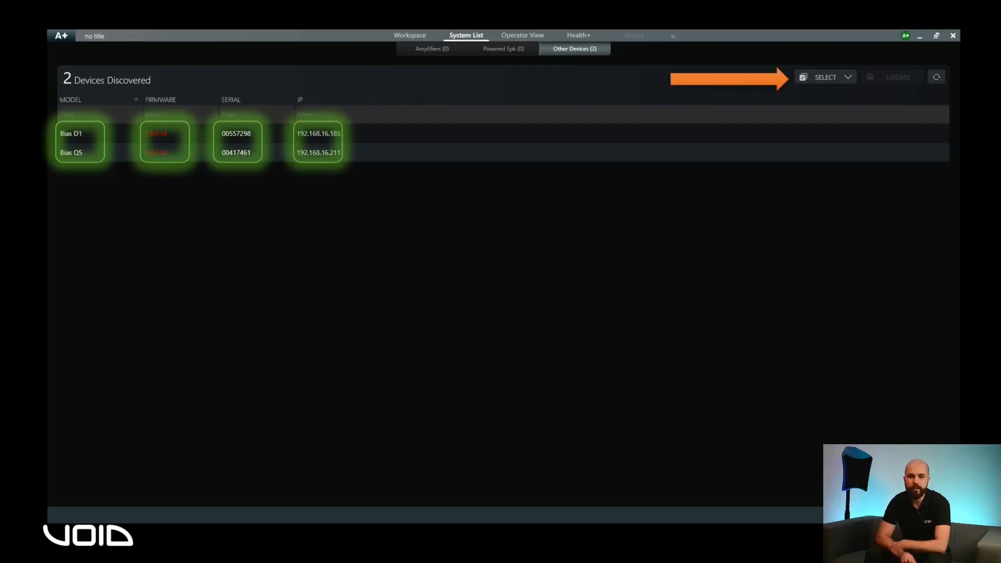
Step: Show the SELECT options for the discovered devices in Other Devices
{"action": "left_click", "coordinate": [826, 77]}
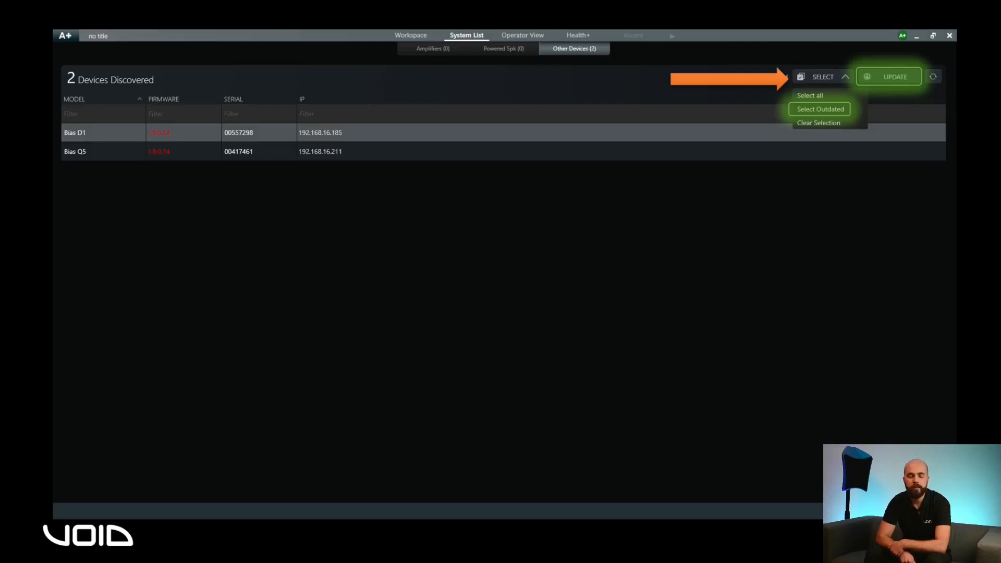
Step: Select the outdated devices and launch a DSP FW update for both units
{"action": "left_click", "coordinate": [894, 77]}
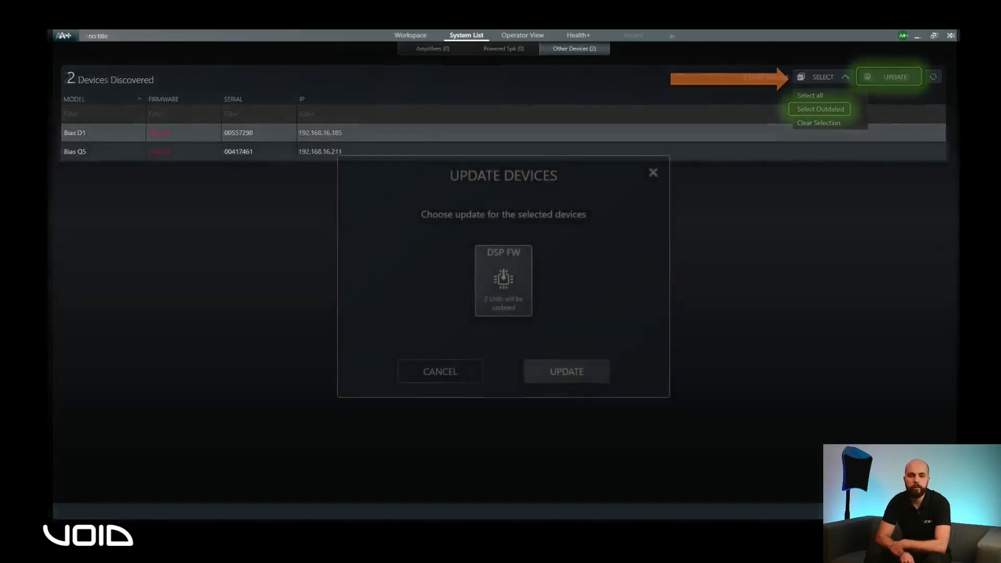
{"action": "left_click", "coordinate": [820, 109]}
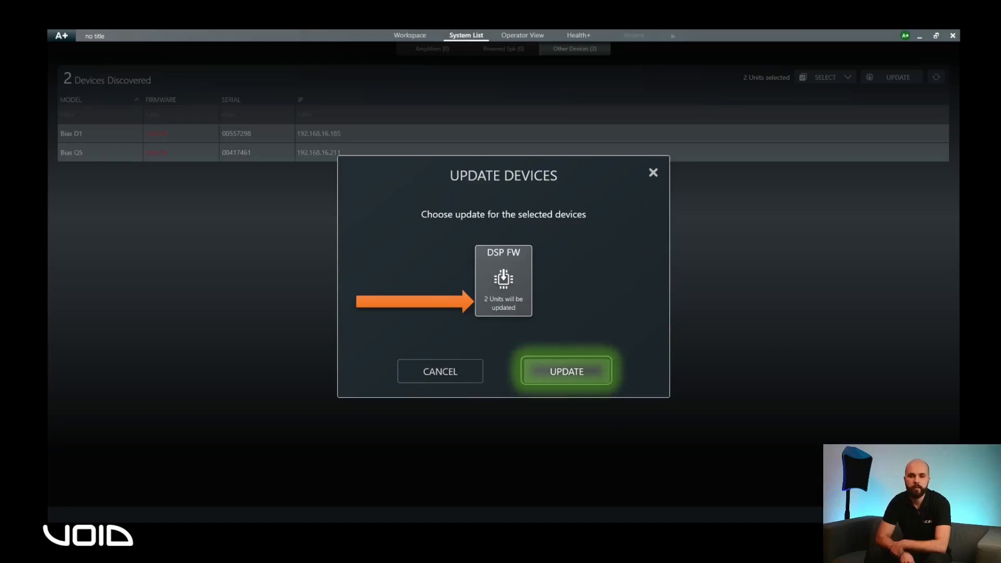
{"action": "left_click", "coordinate": [565, 370]}
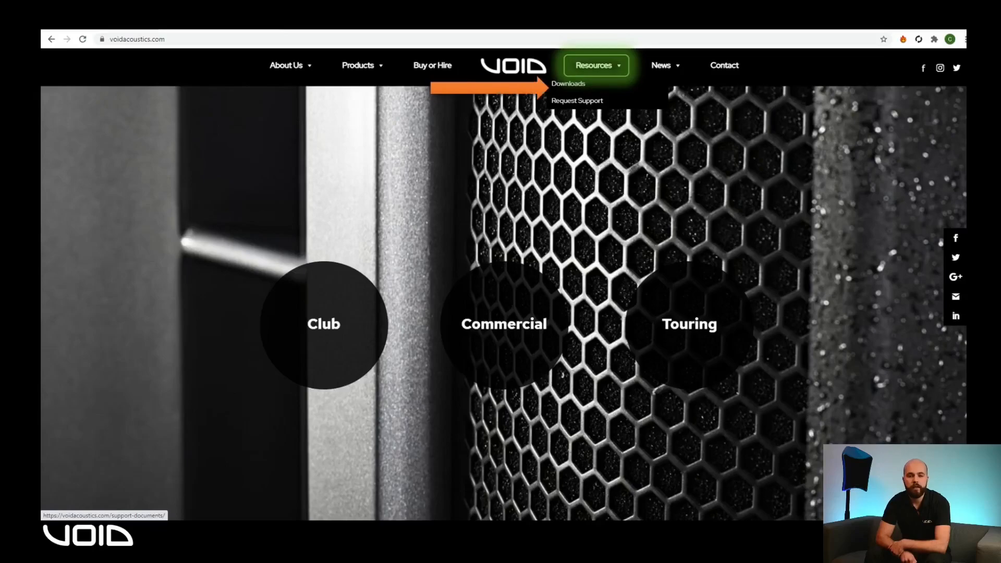
Step: Go to the Void Acoustics downloads, then to the Bias D1 web server at 192.168.16.185/update/
{"action": "left_click", "coordinate": [567, 83]}
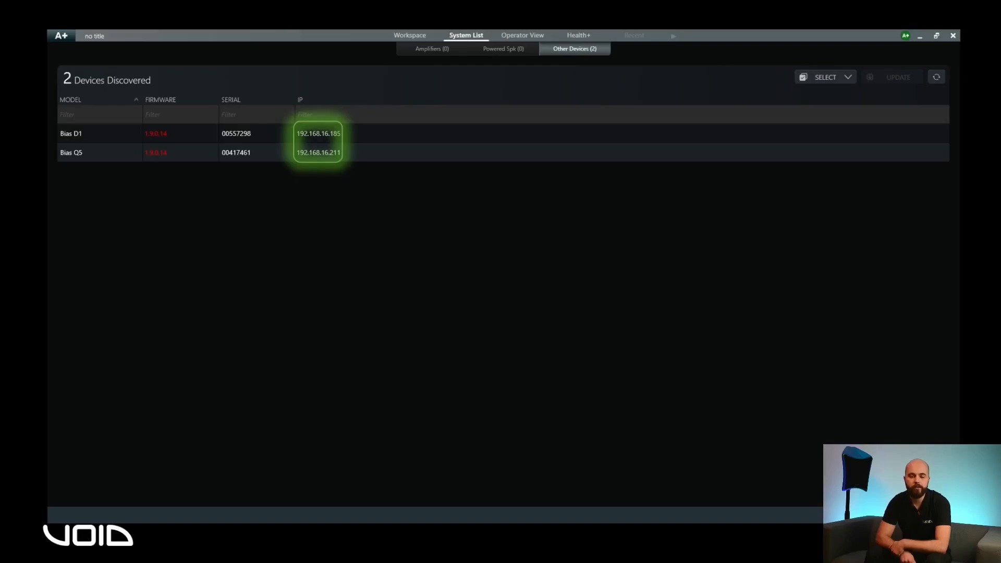
{"action": "left_click", "coordinate": [318, 133]}
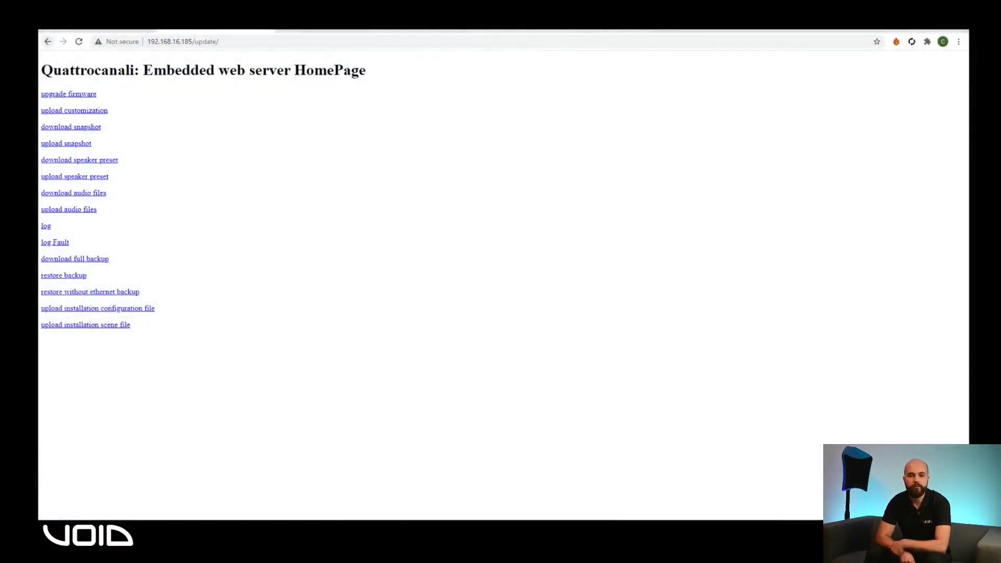
Step: Reach the firmware upgrade upload page from the web server homepage
{"action": "left_click", "coordinate": [183, 41]}
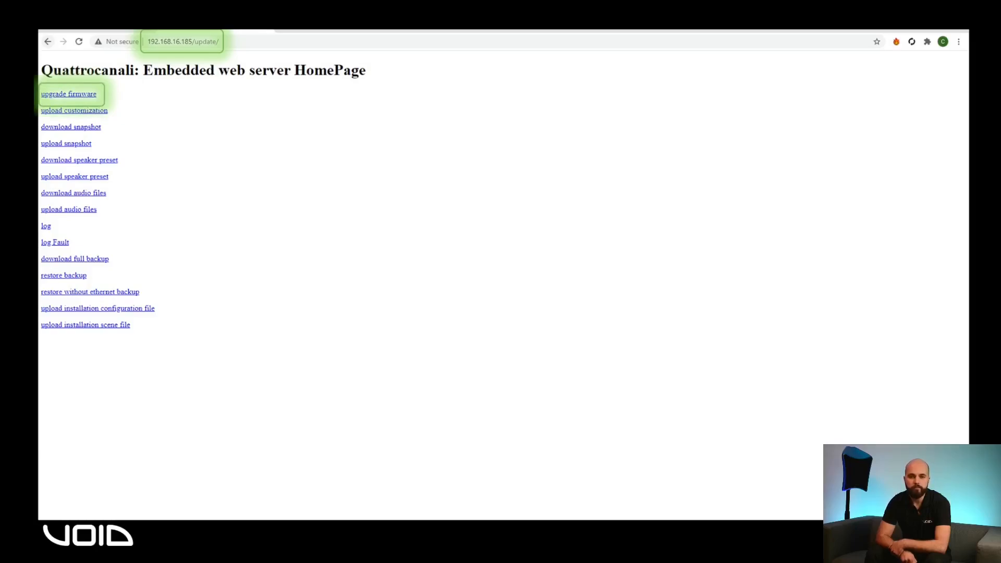
{"action": "left_click", "coordinate": [68, 94]}
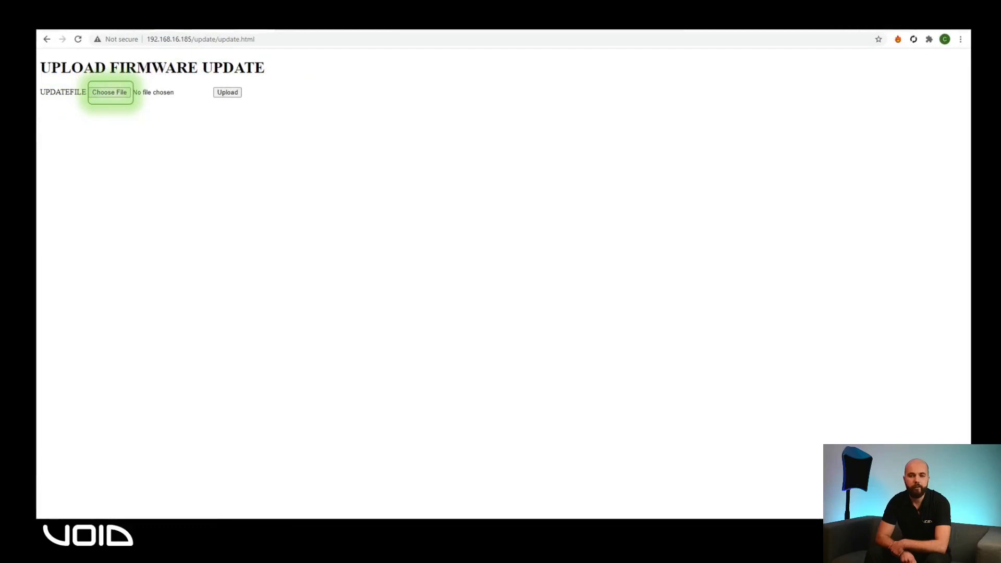
Step: Choose upgrade4-void-v1.10.0.4 from Downloads and upload it to the amplifier
{"action": "left_click", "coordinate": [109, 91]}
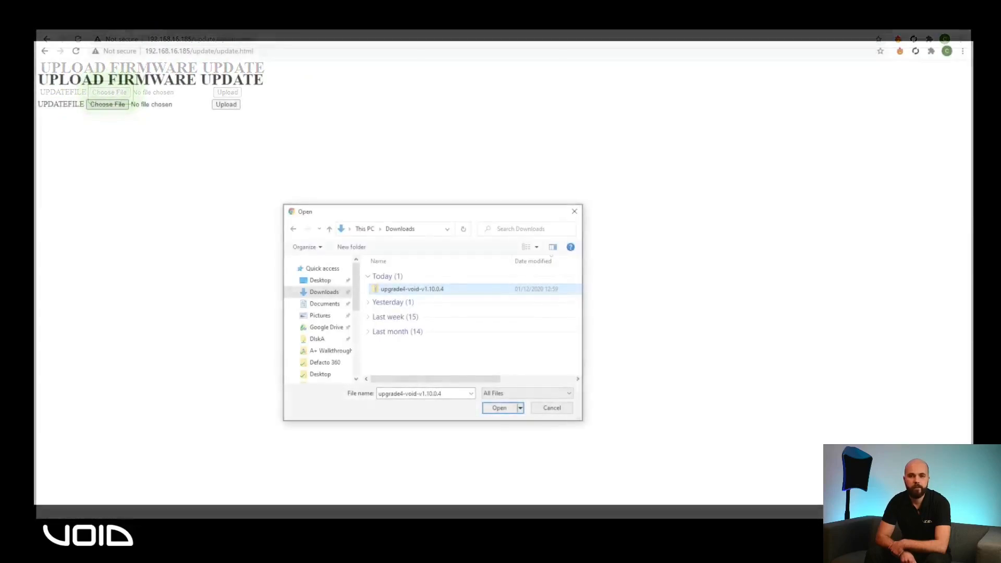
{"action": "left_click", "coordinate": [499, 407]}
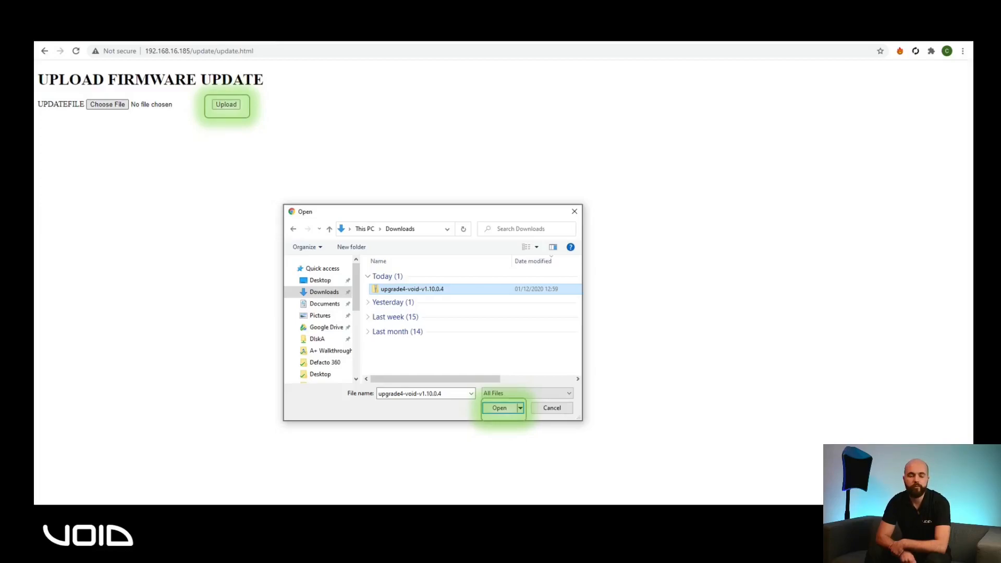
{"action": "left_click", "coordinate": [499, 407]}
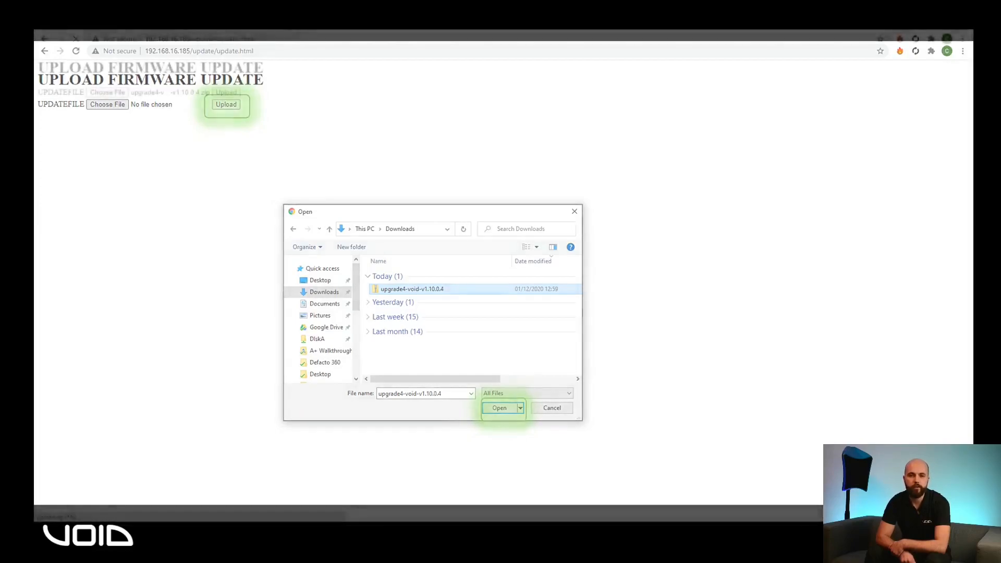
{"action": "left_click", "coordinate": [499, 408]}
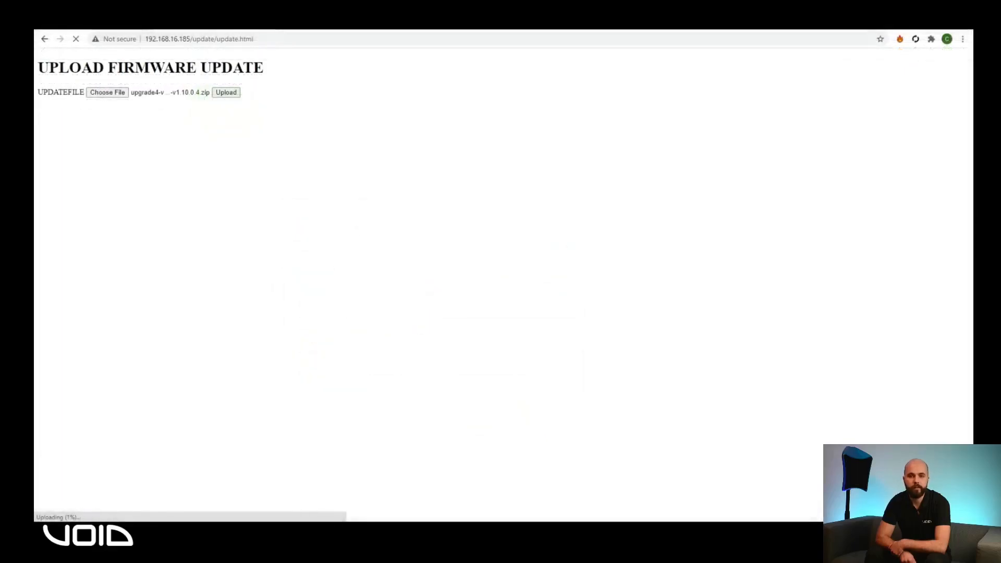